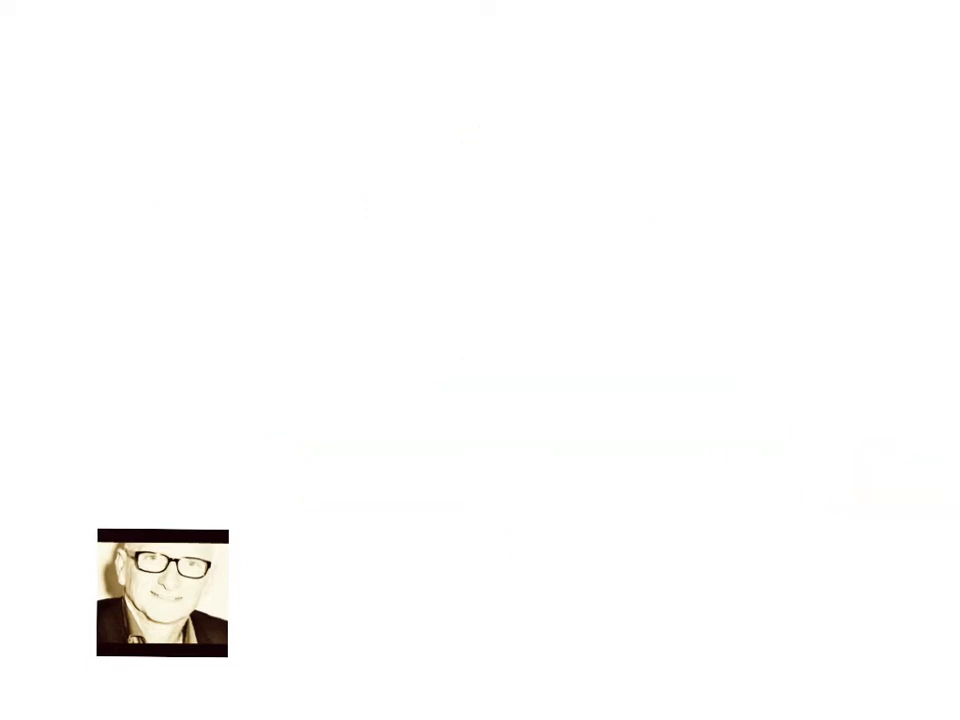
Step: Draw two axes with a rising diagonal arrow, dollar signs on the vertical axis and a green-circled origin dot
left_click_drag(182, 118, 856, 472)
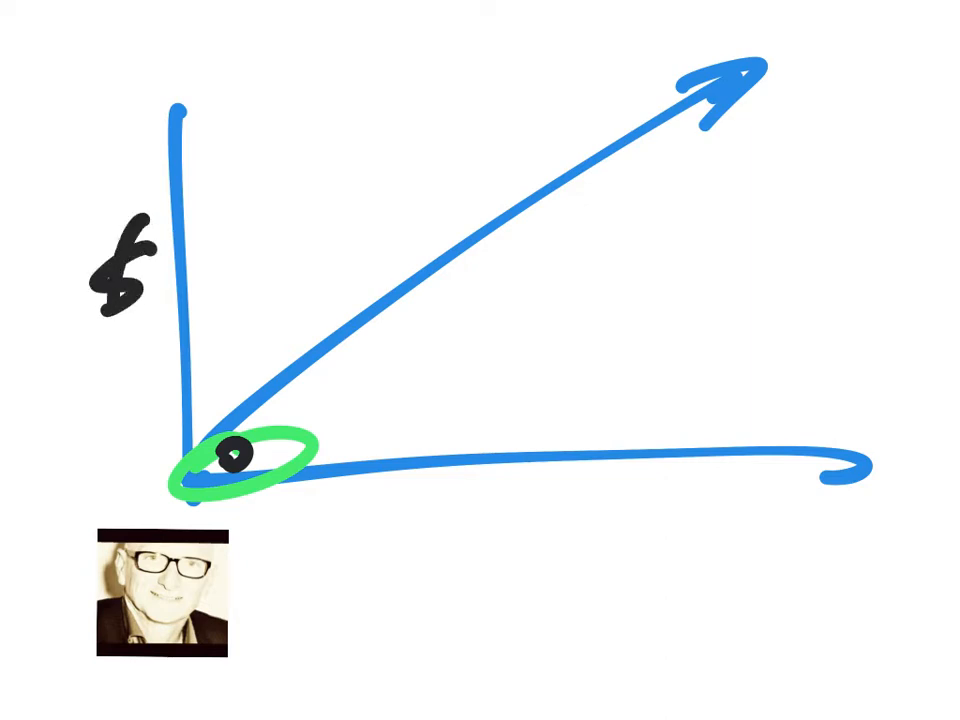
left_click_drag(120, 330, 130, 390)
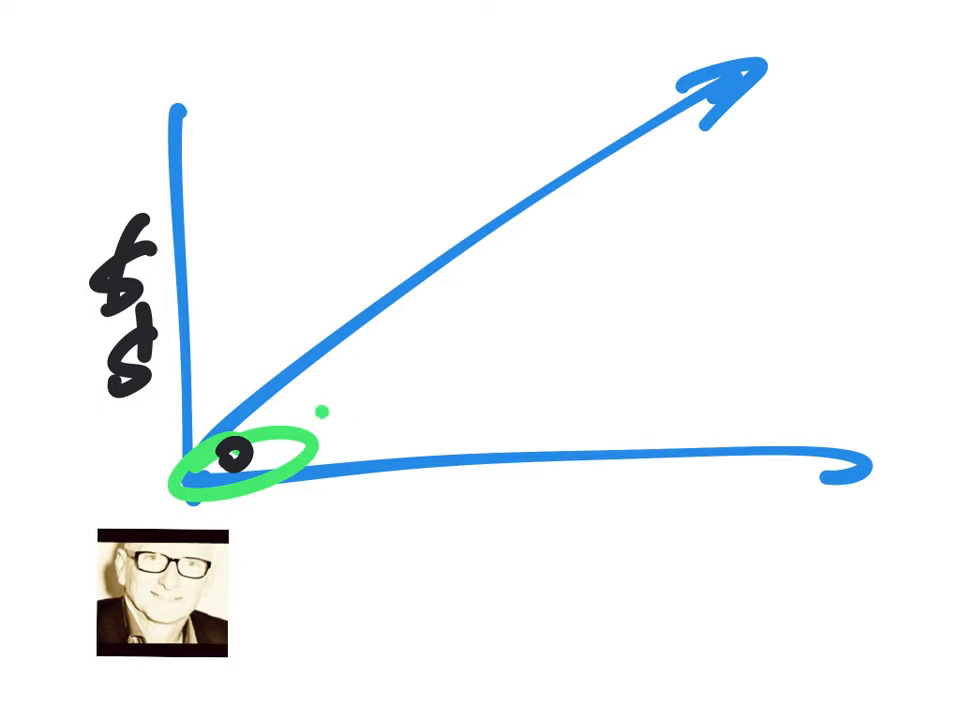
Step: Draw a green step labelled s/1, a taller blue step labelled m/2 and a red step on the baseline
left_click_drag(320, 400, 390, 470)
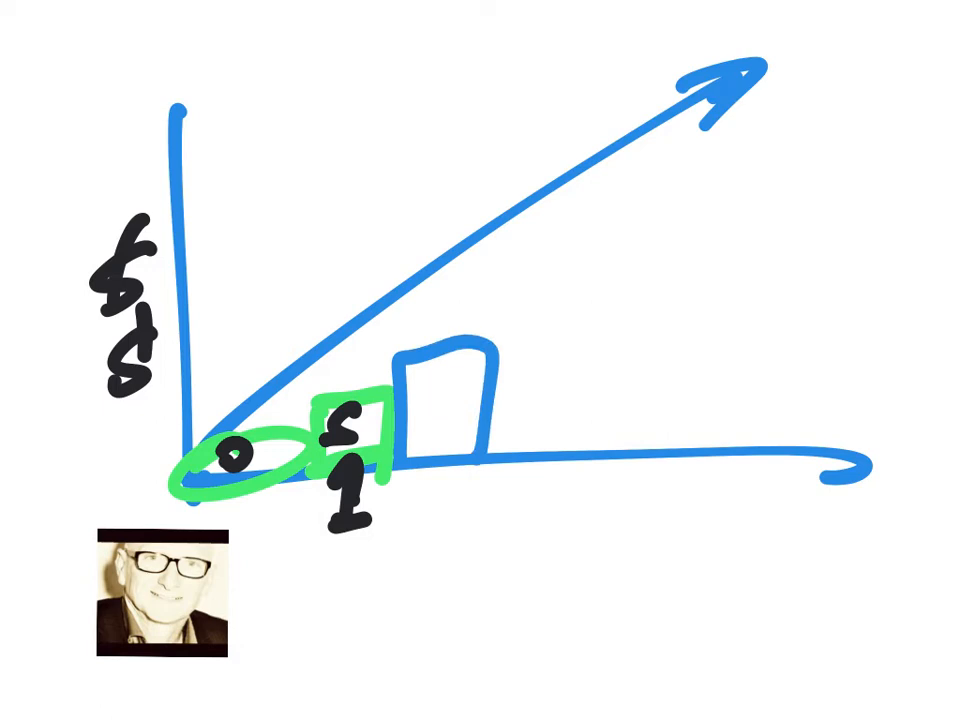
type("2")
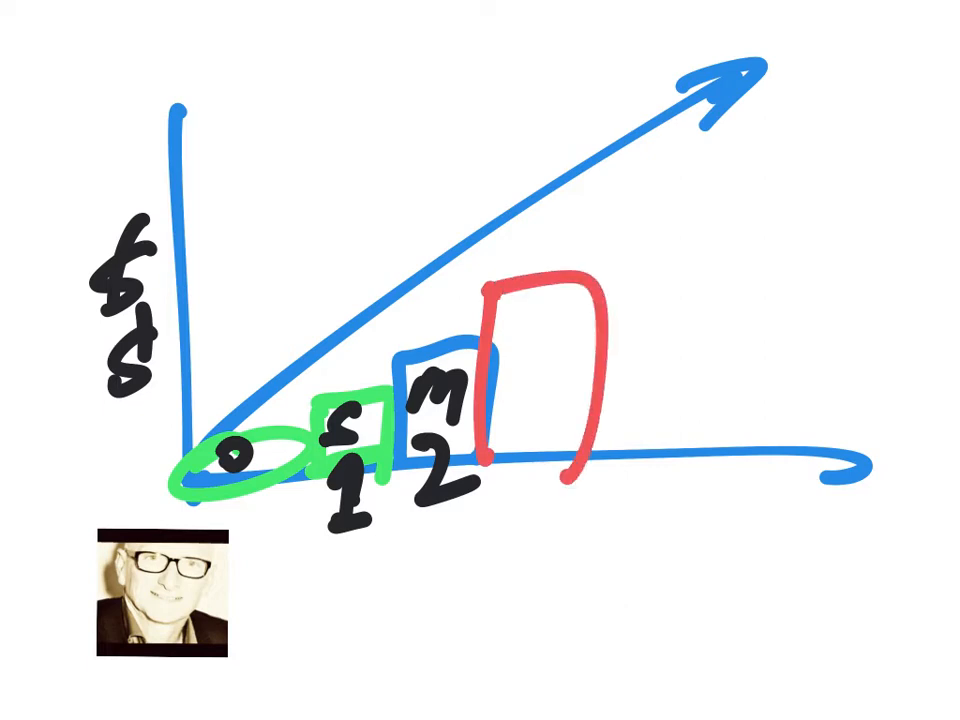
Step: Write S and 3 in the red step, then Thinking above the arrow and K+T below in green
type("3")
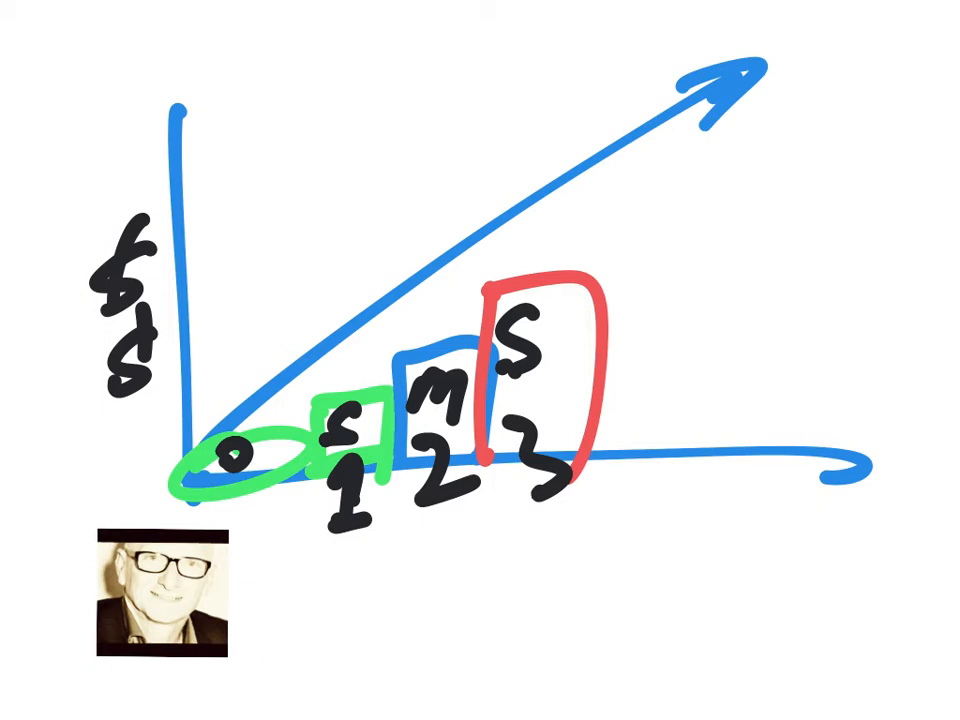
left_click_drag(424, 80, 416, 140)
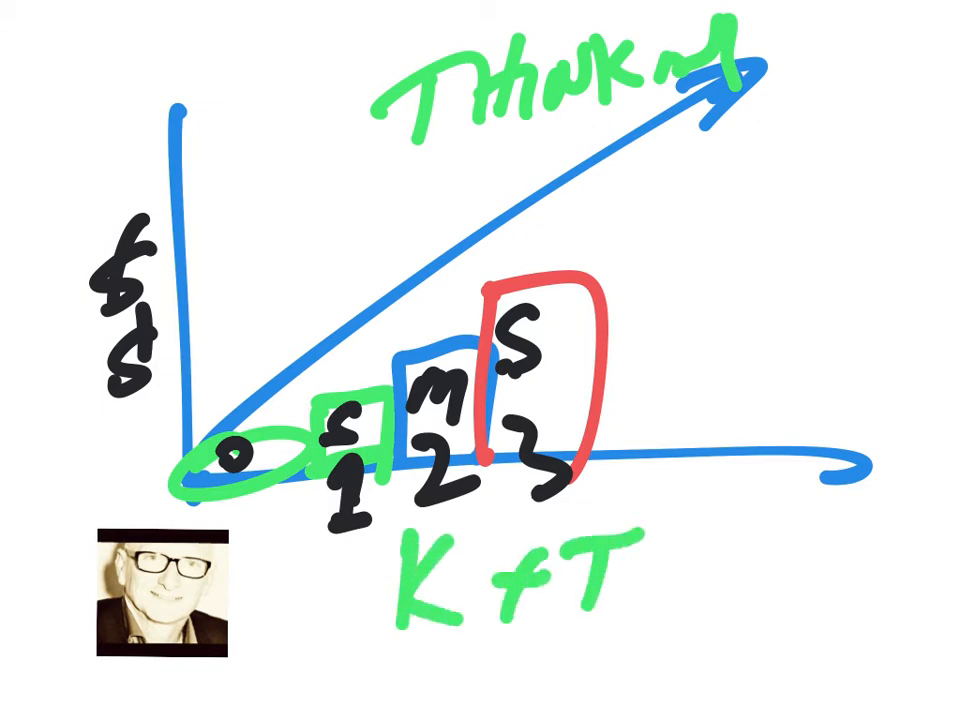
Step: Add taller red steps L and I, an arrow from 3 to 8, and extend the equation to K+T+A=R
type("+A=R")
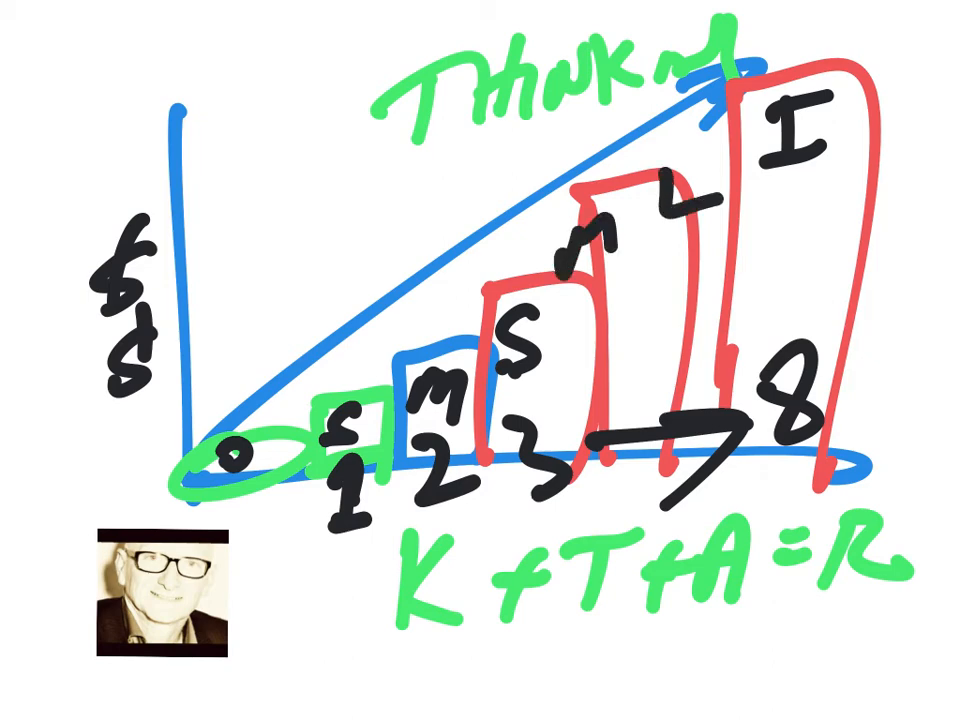
left_click_drag(400, 270, 640, 136)
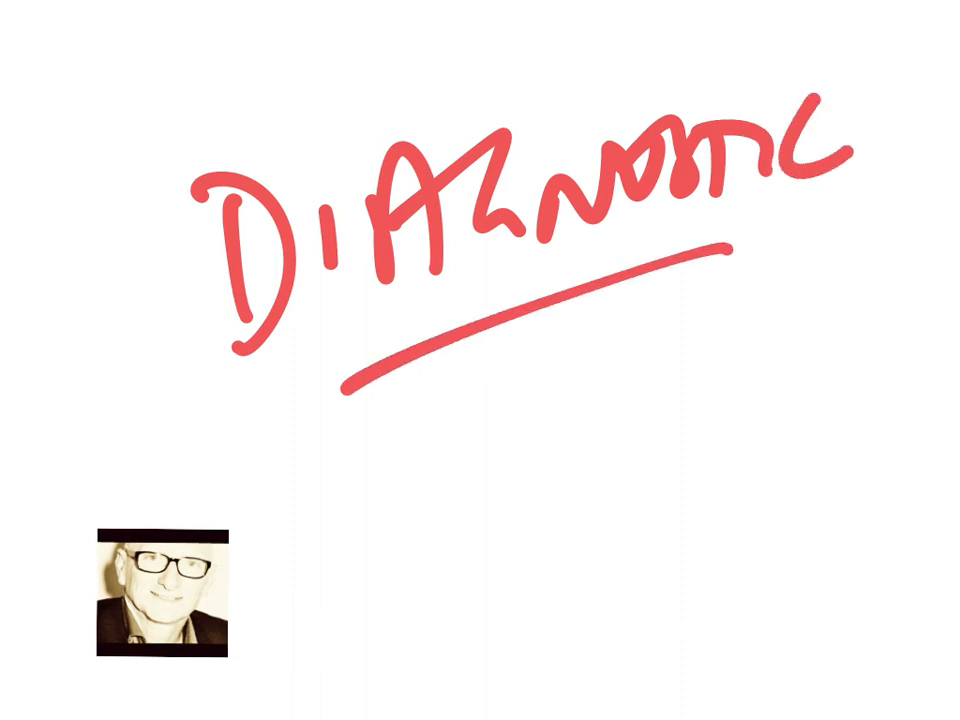
Step: Begin the blue sketch beneath the underlined red DIAGNOSTIC heading
left_click_drag(290, 410, 440, 490)
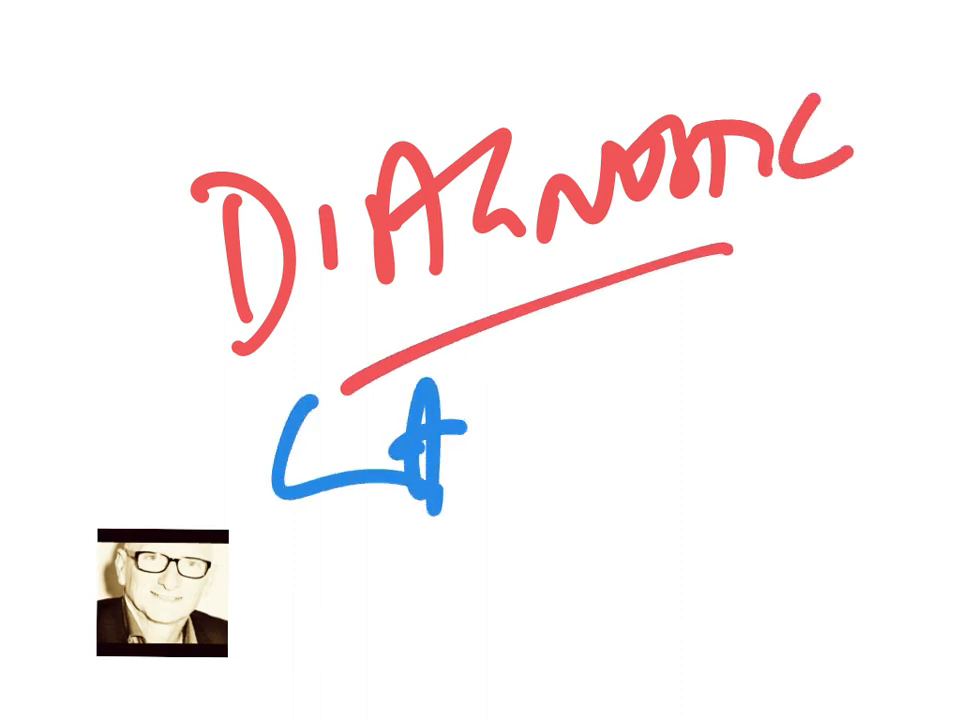
left_click_drag(430, 430, 820, 360)
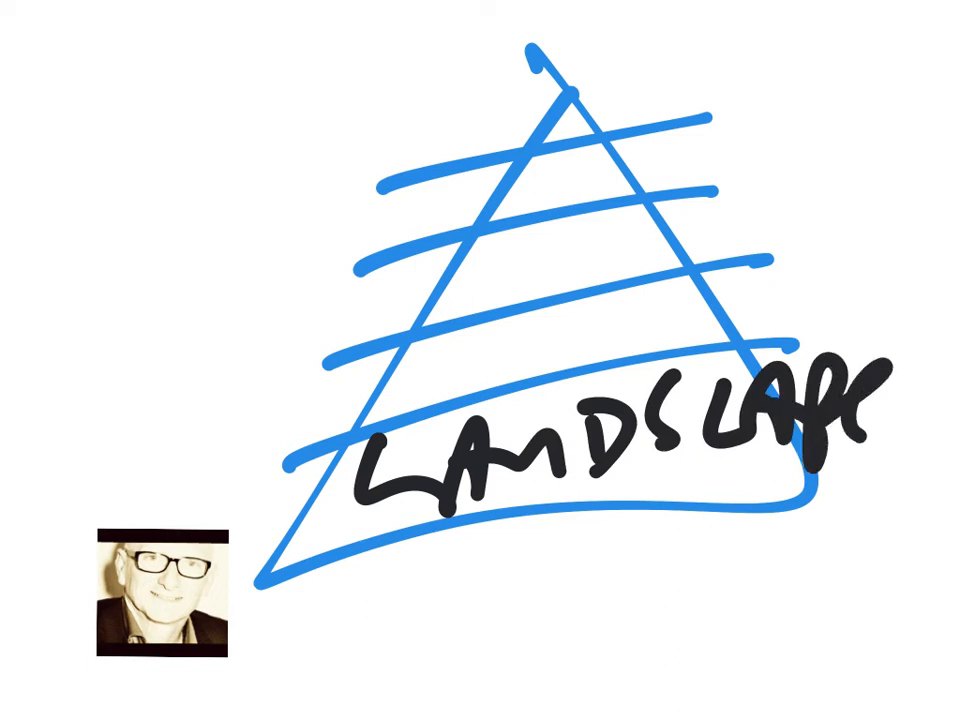
Step: Complete the blue striped triangle with LANDSCAPE written across it in black
left_click_drag(216, 404, 424, 110)
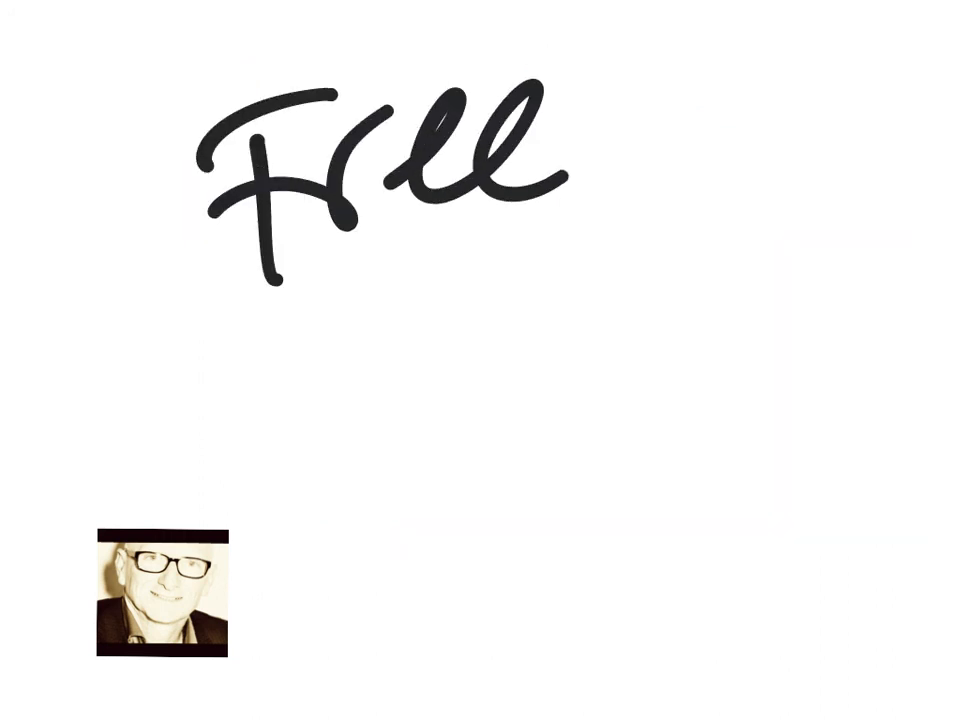
Step: Write Free Discovery Call in black and #1 Mindset in red, underlining Mindset and Free
left_click_drag(240, 310, 304, 410)
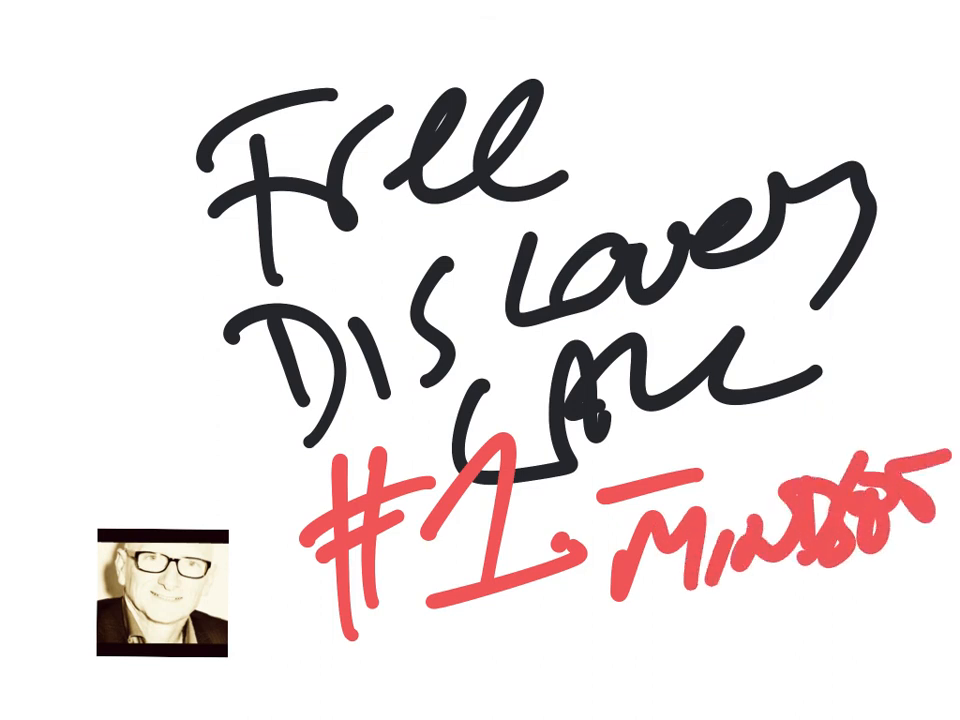
left_click_drag(660, 624, 904, 570)
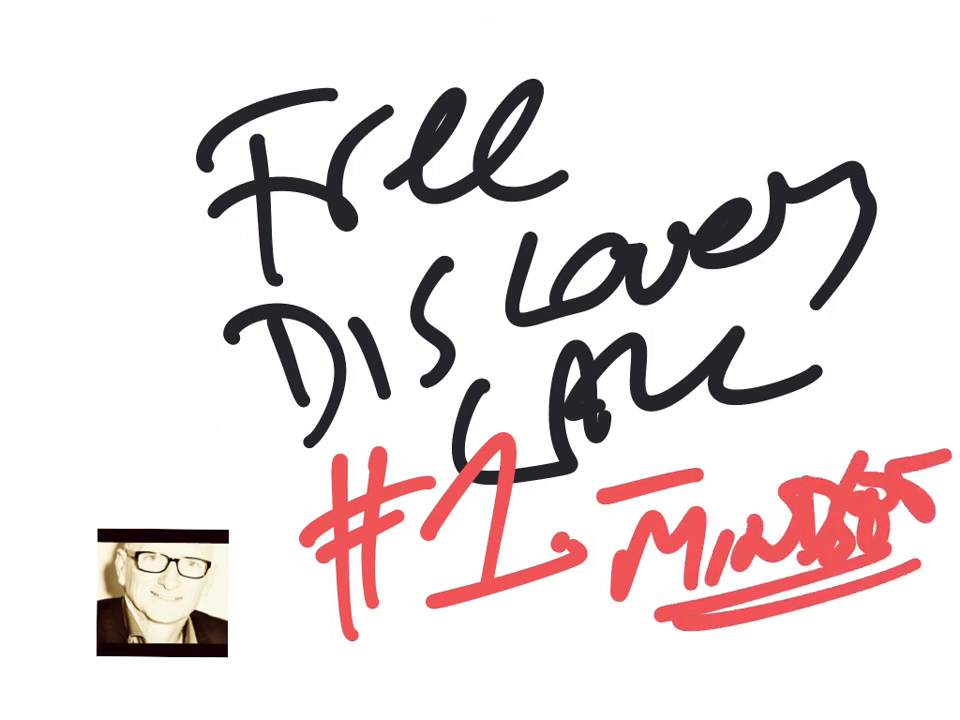
left_click_drag(264, 270, 616, 200)
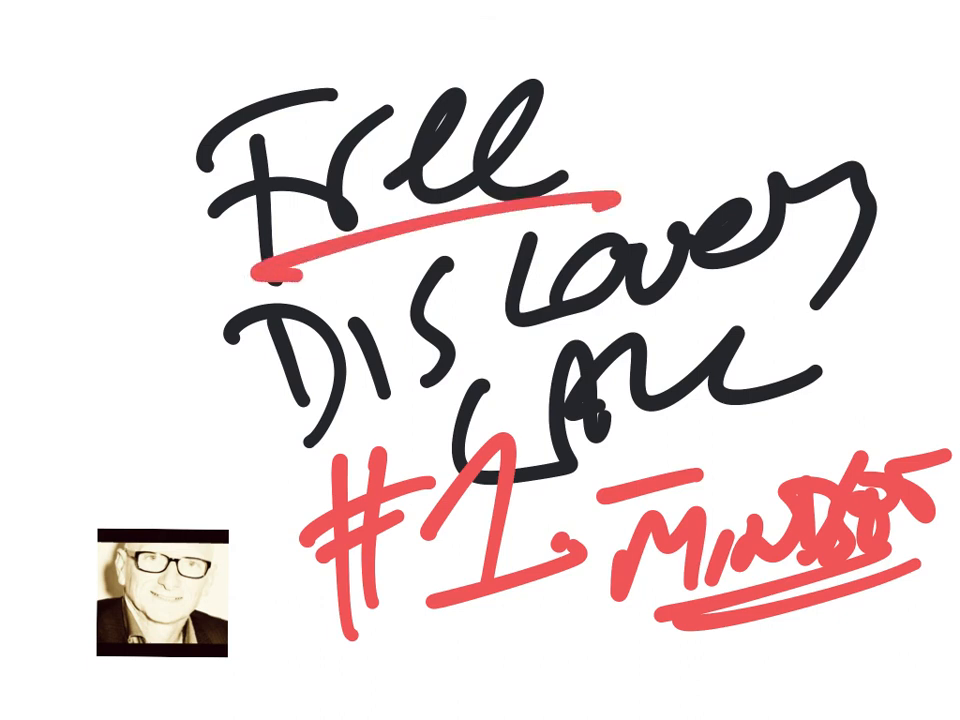